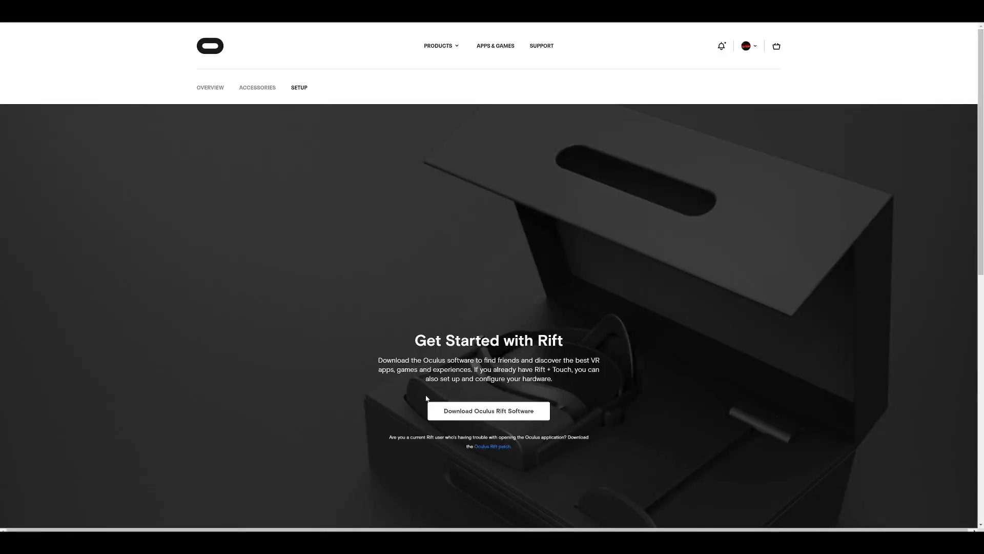
pyautogui.moveTo(487, 410)
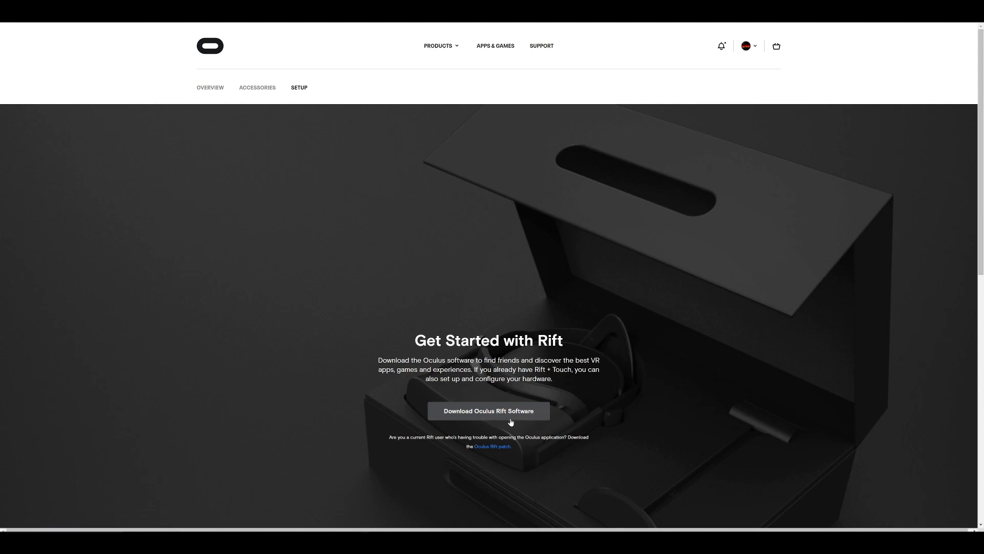
pyautogui.moveTo(488, 411)
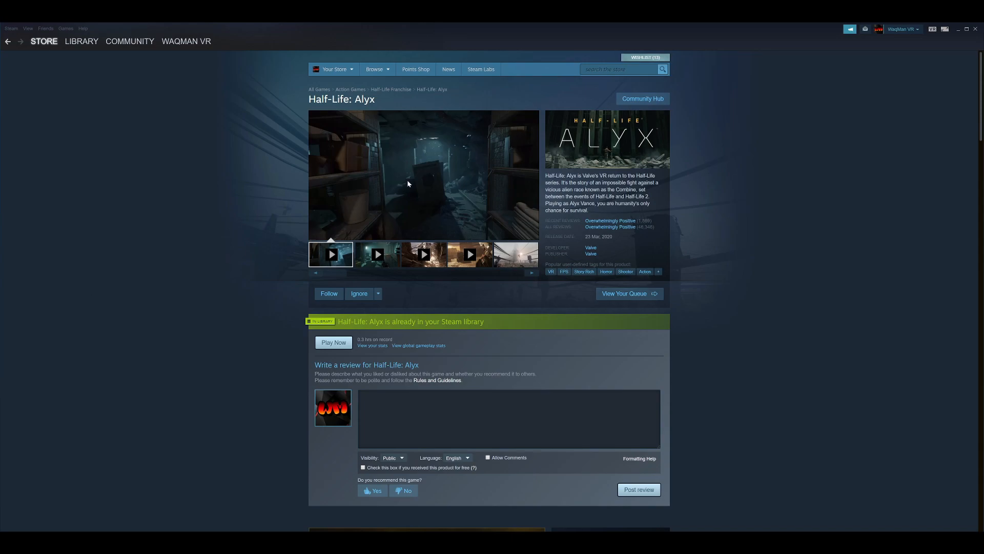
pyautogui.moveTo(933, 38)
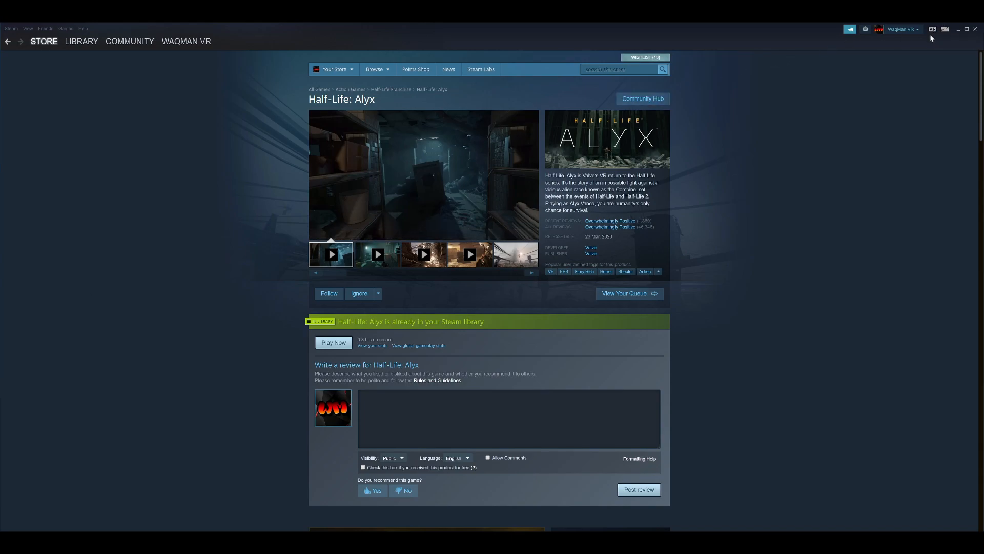
pyautogui.moveTo(933, 29)
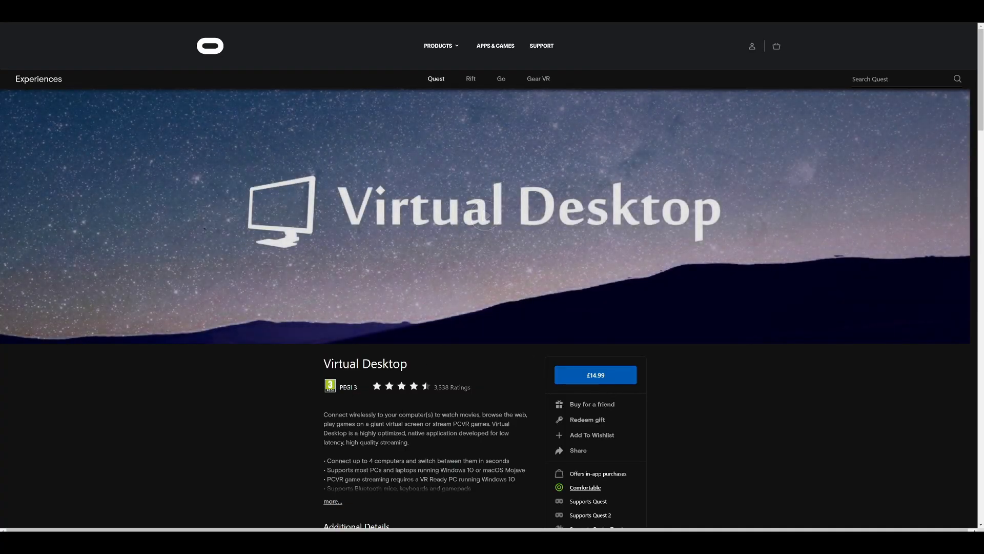
# - Review the store page and finish the Virtual Desktop Streamer setup wizard
pyautogui.scroll(-3)
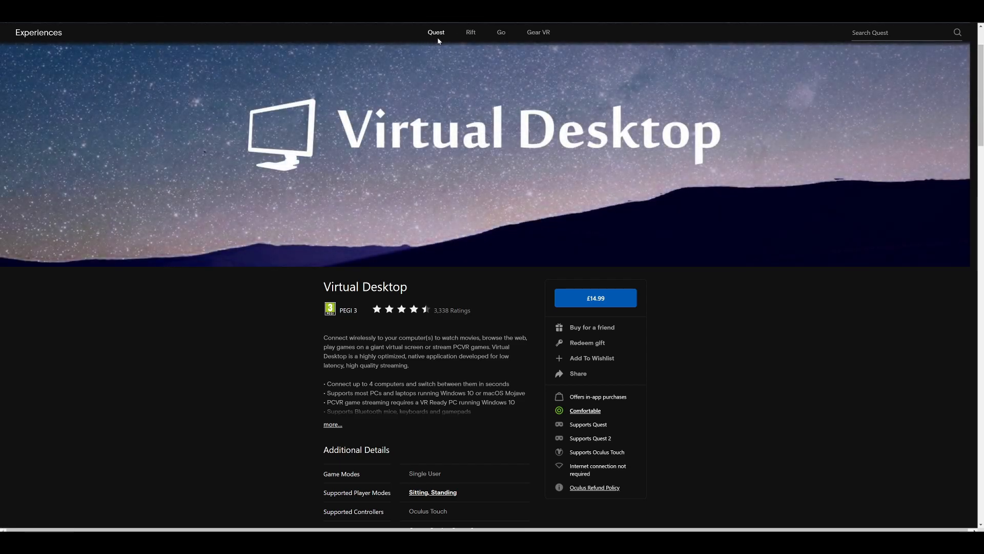
pyautogui.moveTo(448, 42)
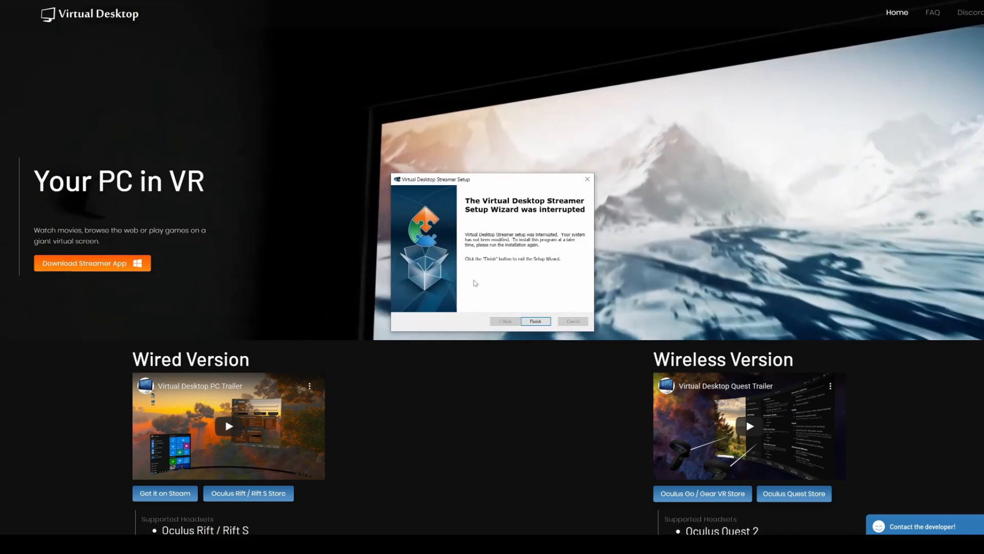
pyautogui.click(534, 321)
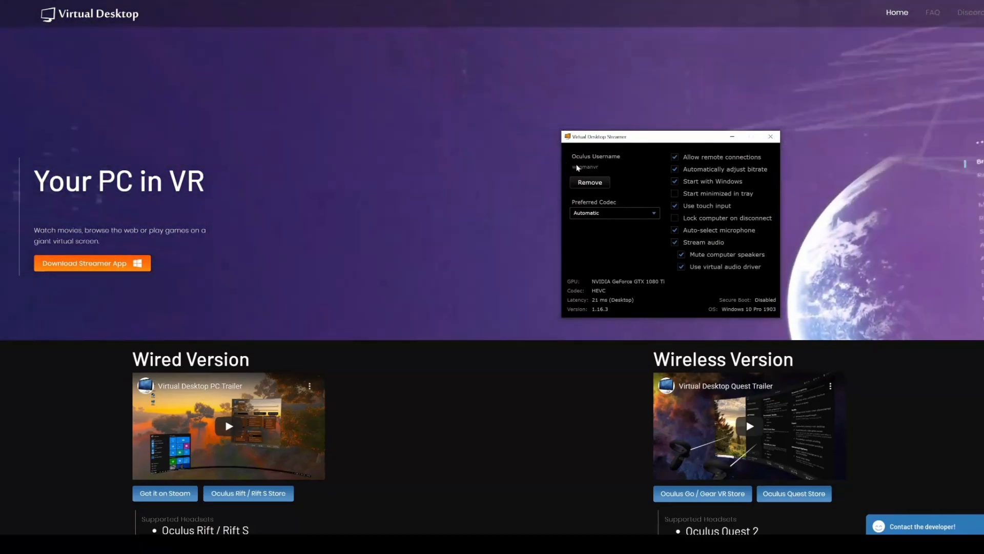
pyautogui.click(614, 212)
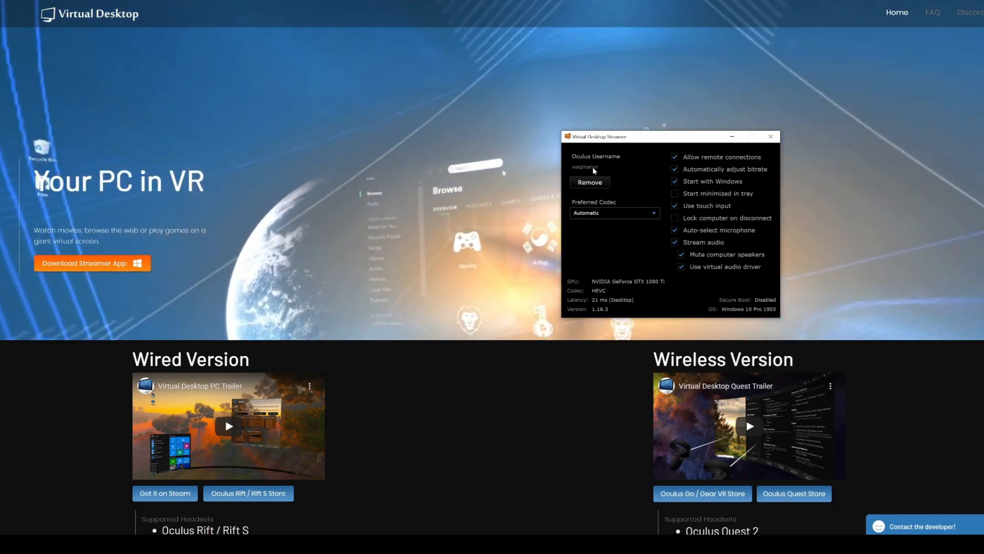
pyautogui.click(614, 212)
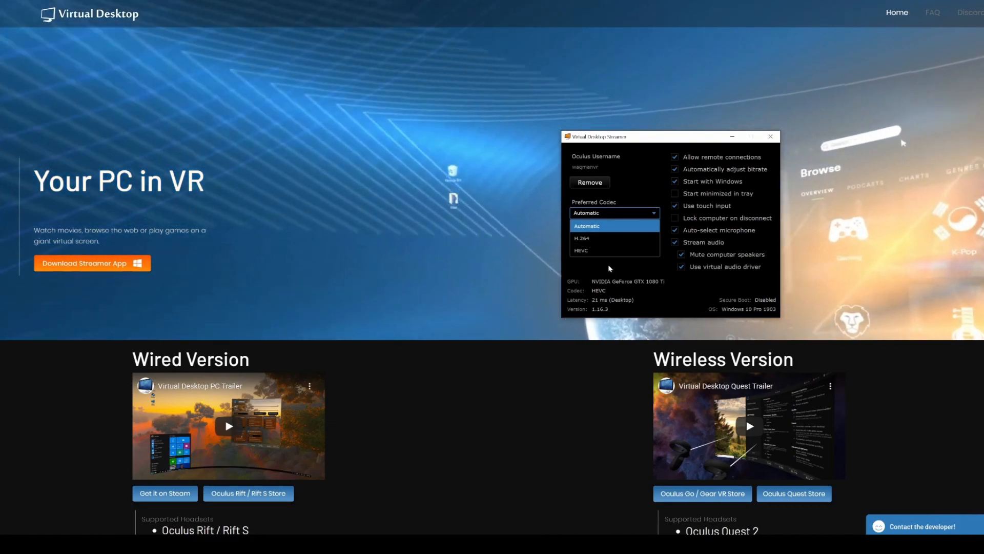
pyautogui.click(587, 226)
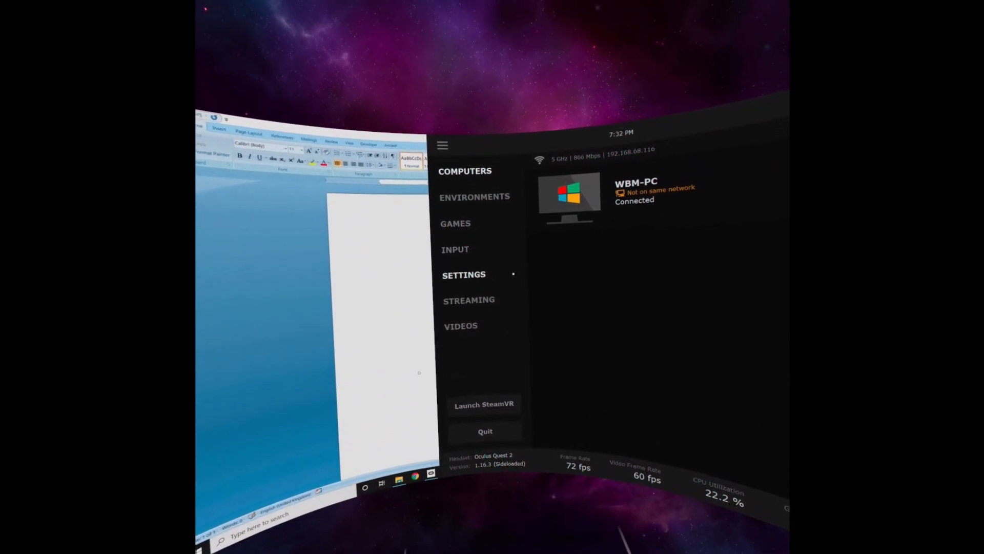
# - Show the Games library listing the Oculus titles streamed from the connected PC
pyautogui.click(455, 224)
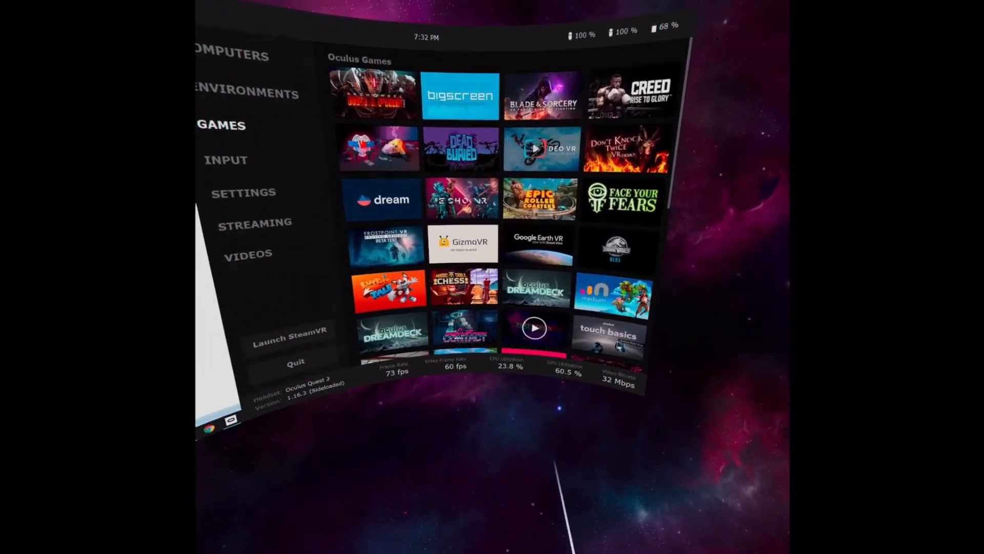
pyautogui.scroll(-3)
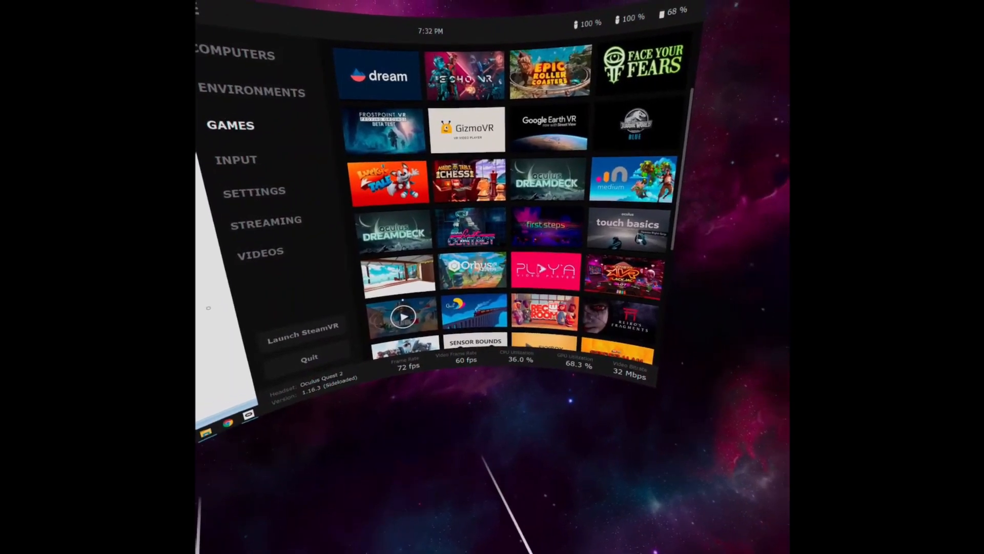